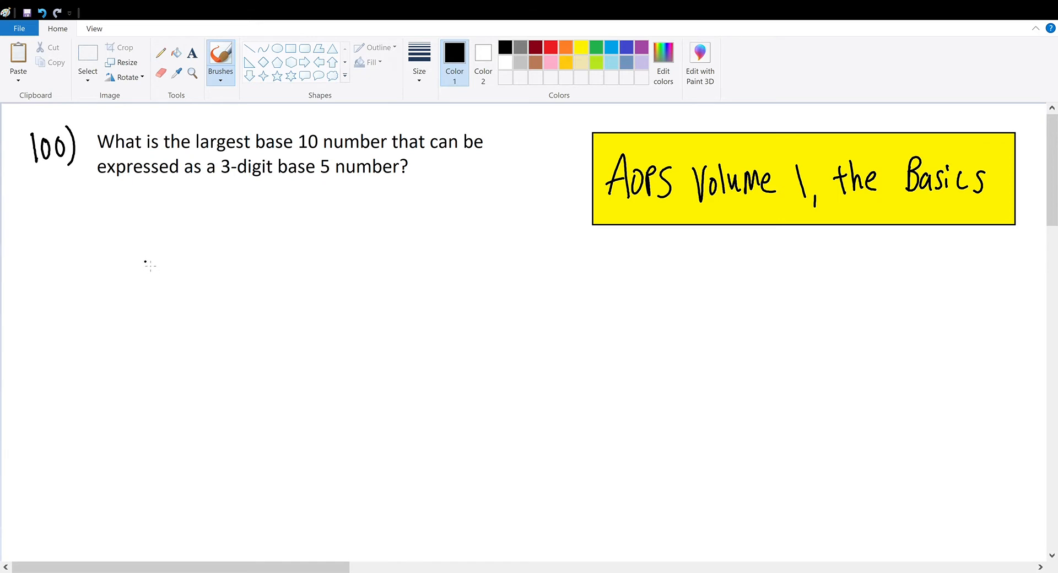
mouse_move(179, 257)
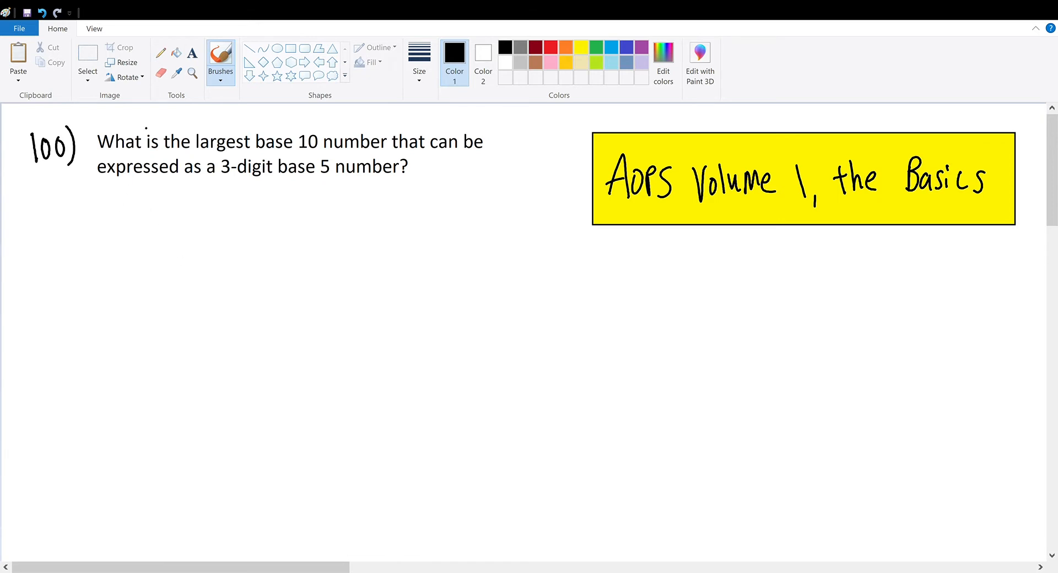
mouse_move(200, 200)
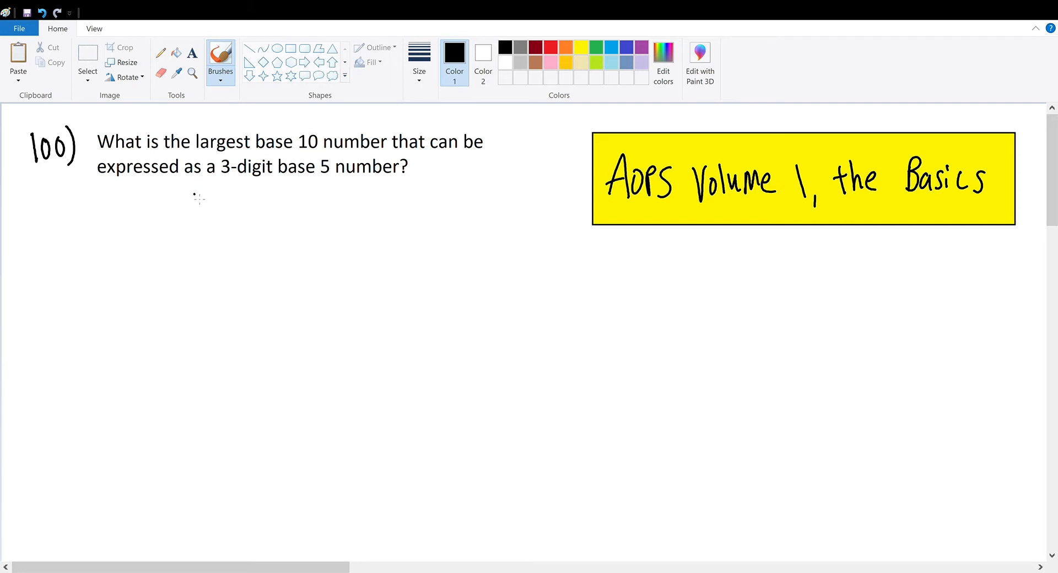
mouse_move(200, 269)
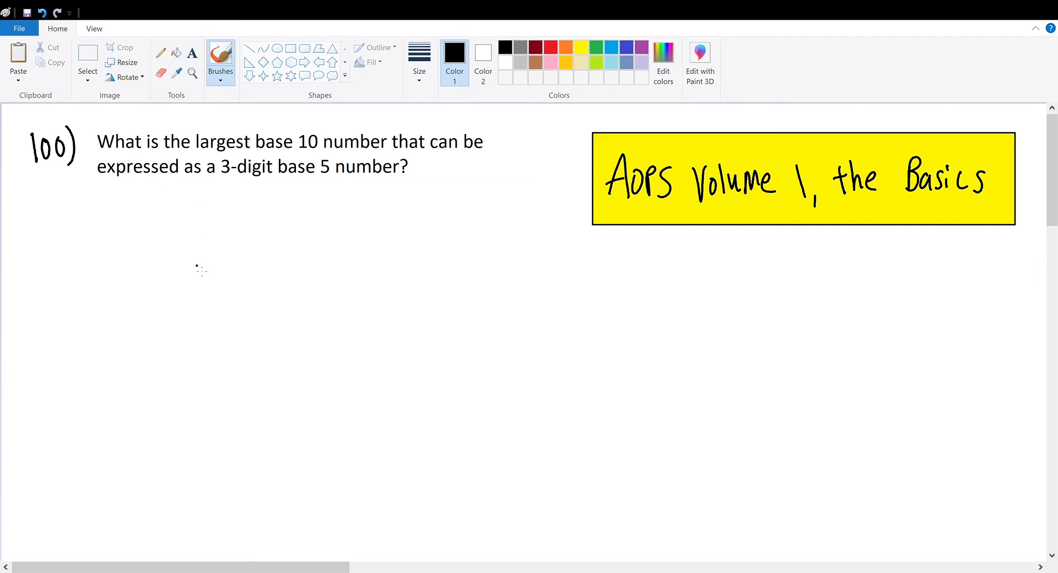
mouse_move(249, 187)
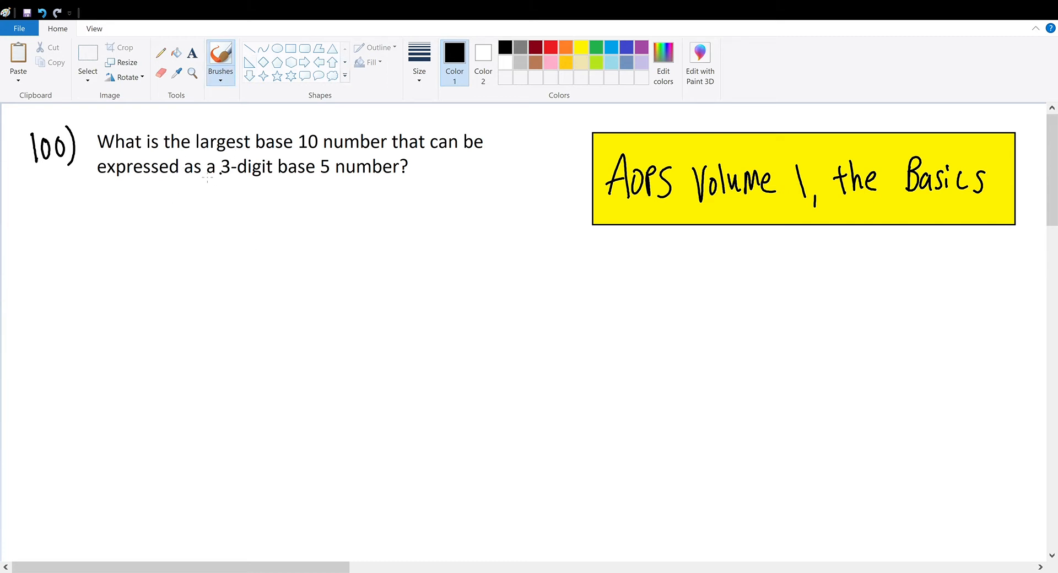
Underline problem 100's question text and the words '3-digit'
left_click_drag(97, 153, 152, 152)
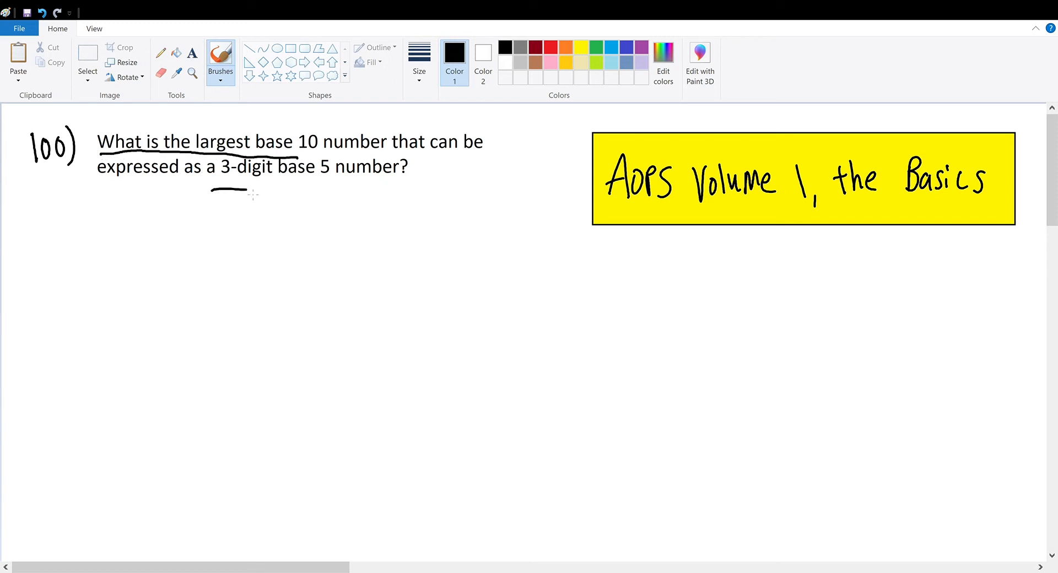
left_click_drag(213, 192, 418, 192)
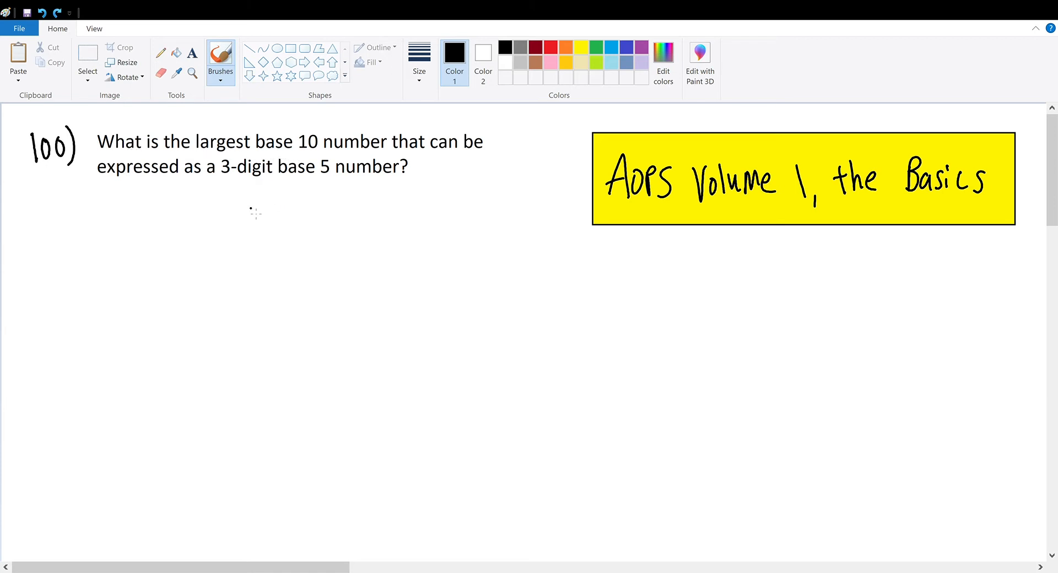
left_click(259, 200)
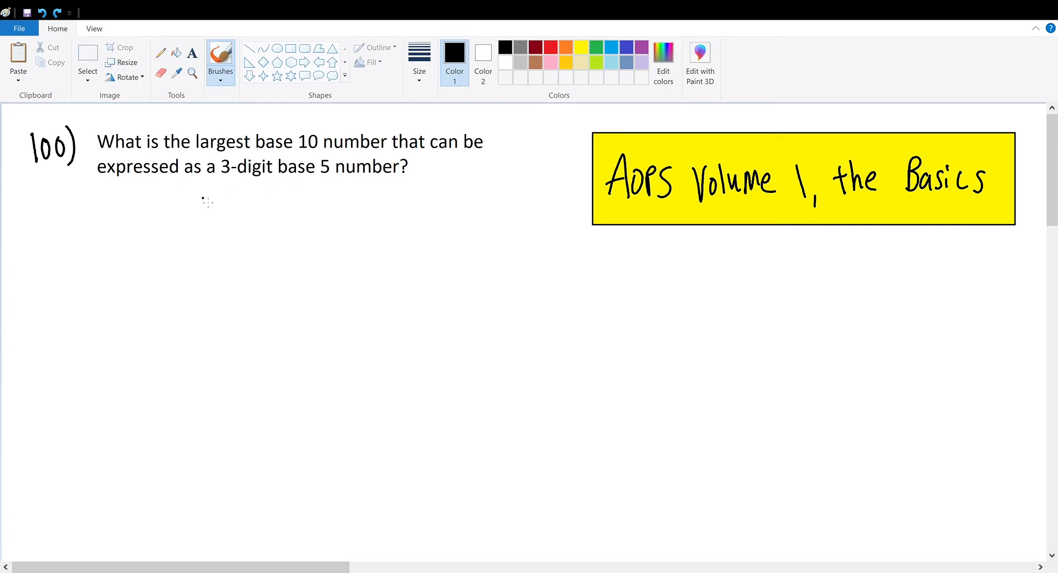
mouse_move(202, 267)
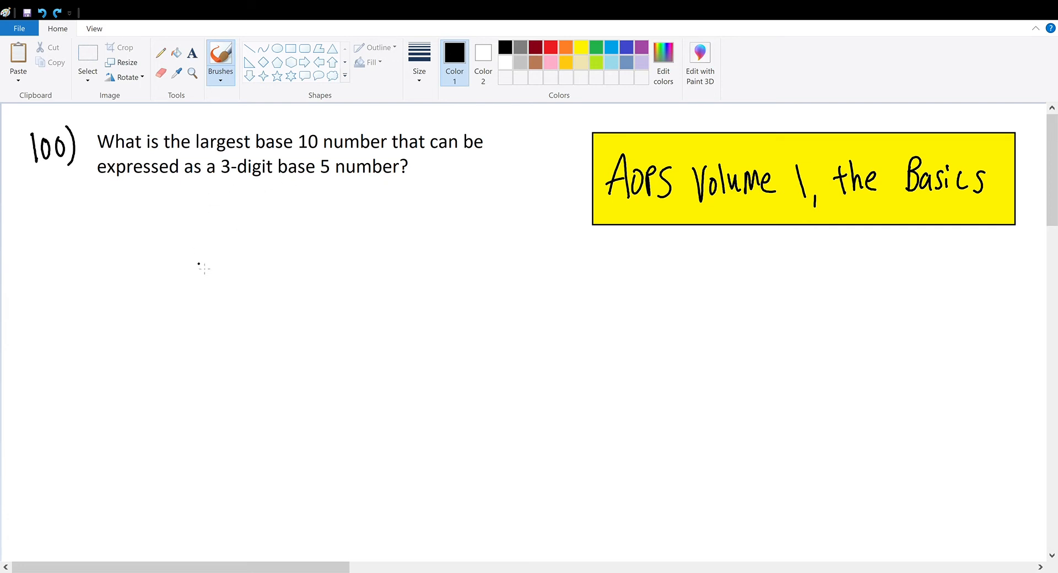
mouse_move(250, 210)
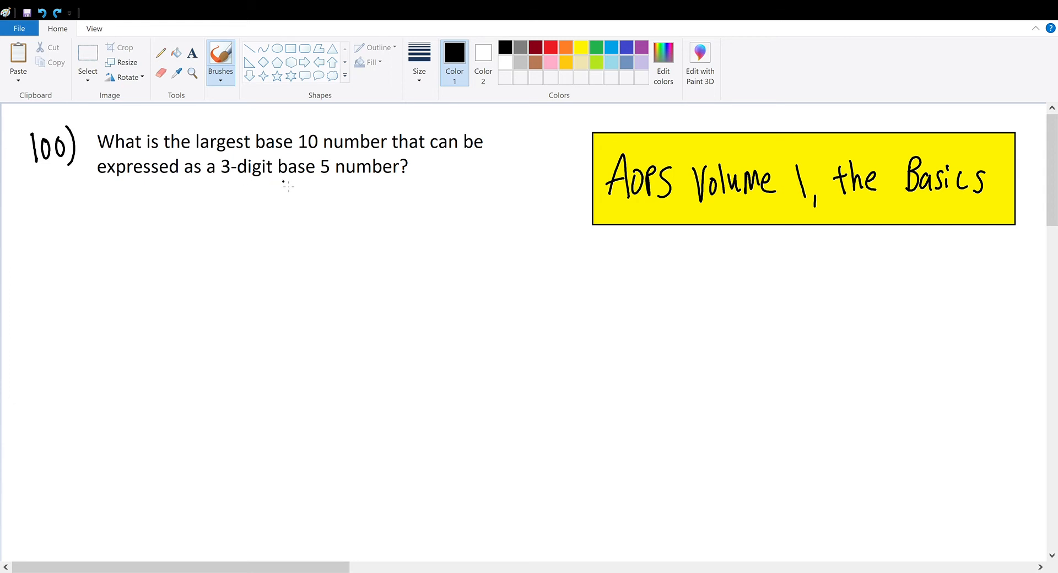
mouse_move(254, 319)
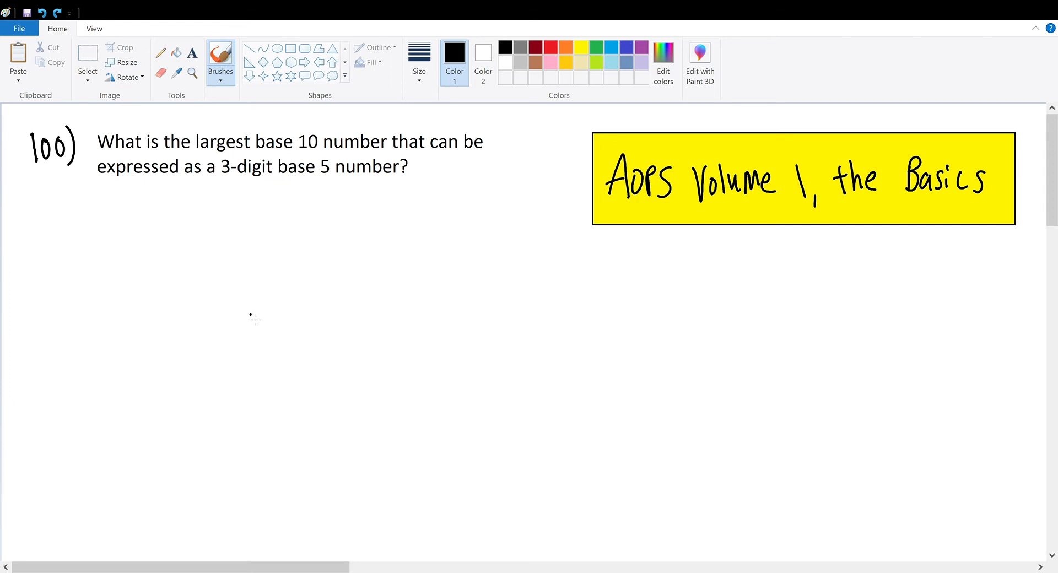
mouse_move(238, 292)
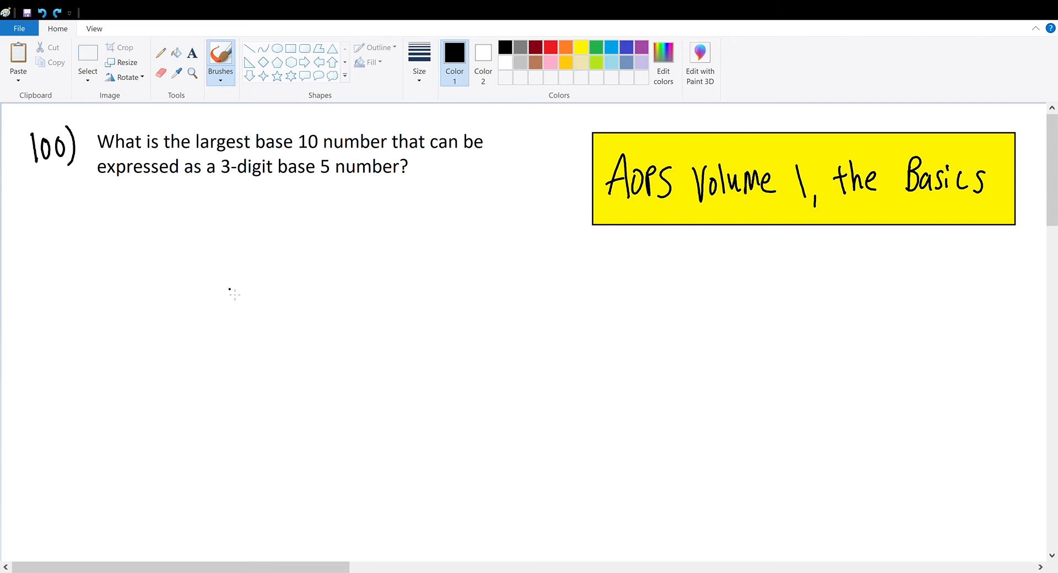
Write 444 below the problem, note the digit range '0 – 4', then underline and circle 444
left_click_drag(216, 277, 263, 303)
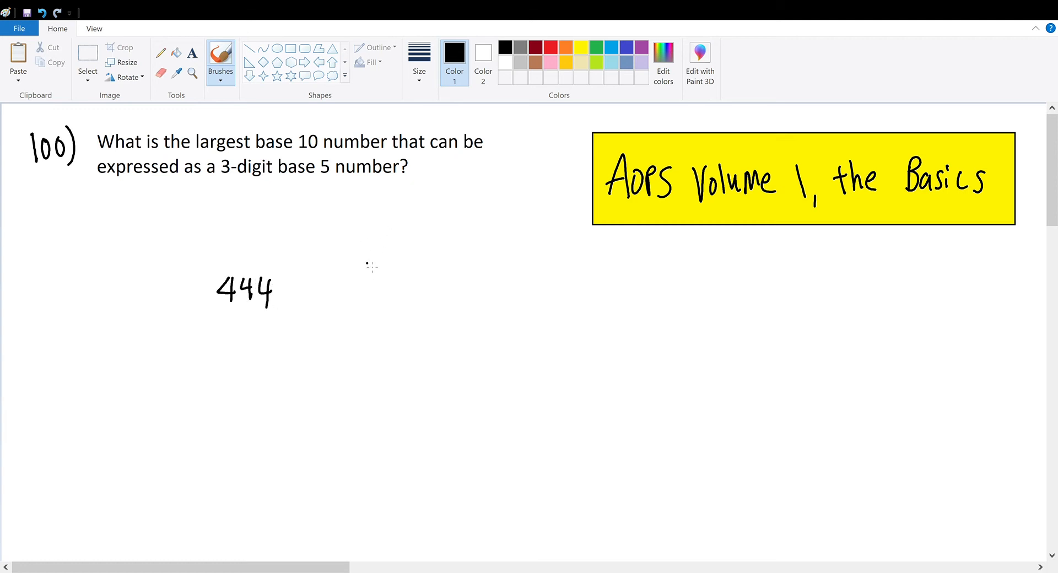
left_click_drag(371, 236, 439, 237)
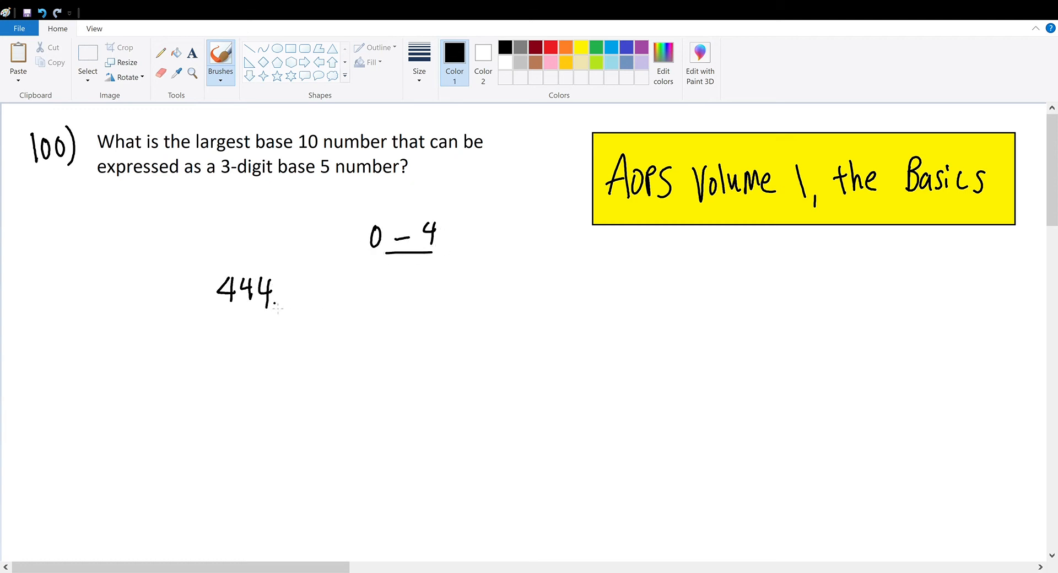
left_click_drag(216, 312, 283, 312)
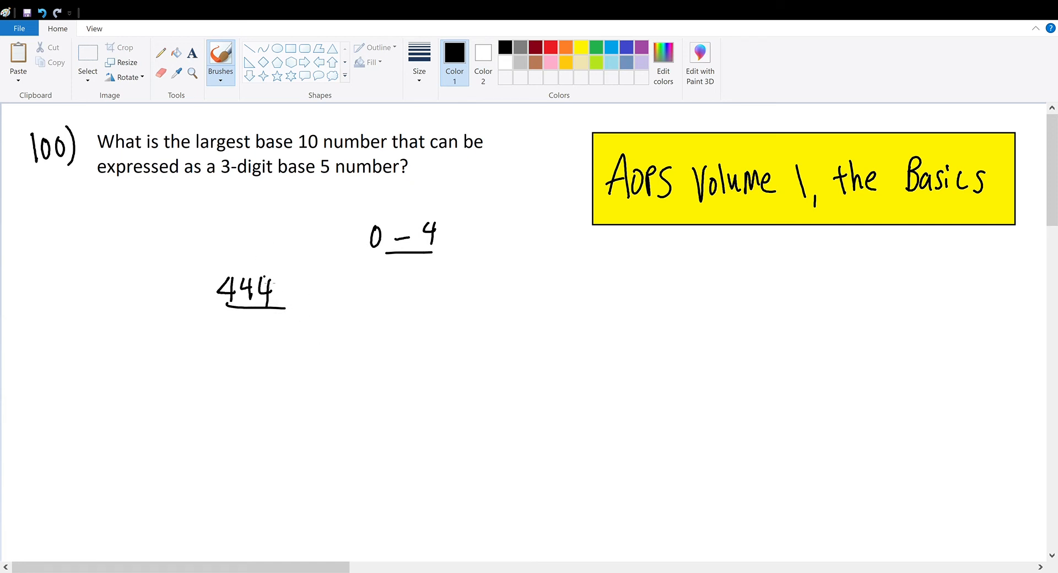
left_click_drag(220, 261, 216, 307)
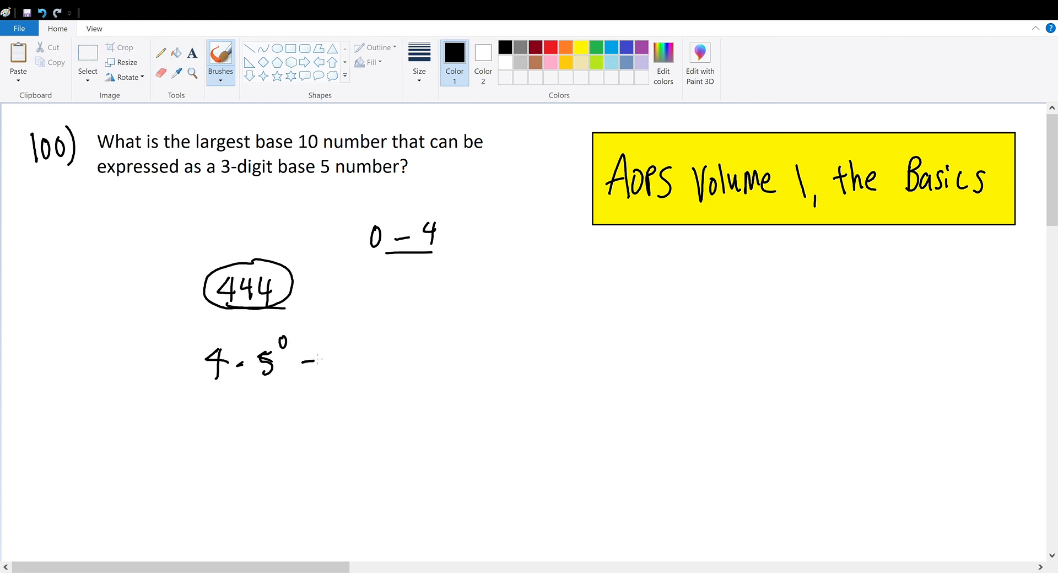
Extend the expansion with + 4·5¹ + 4·5² = and begin summing 4 + 2
left_click_drag(311, 358, 398, 351)
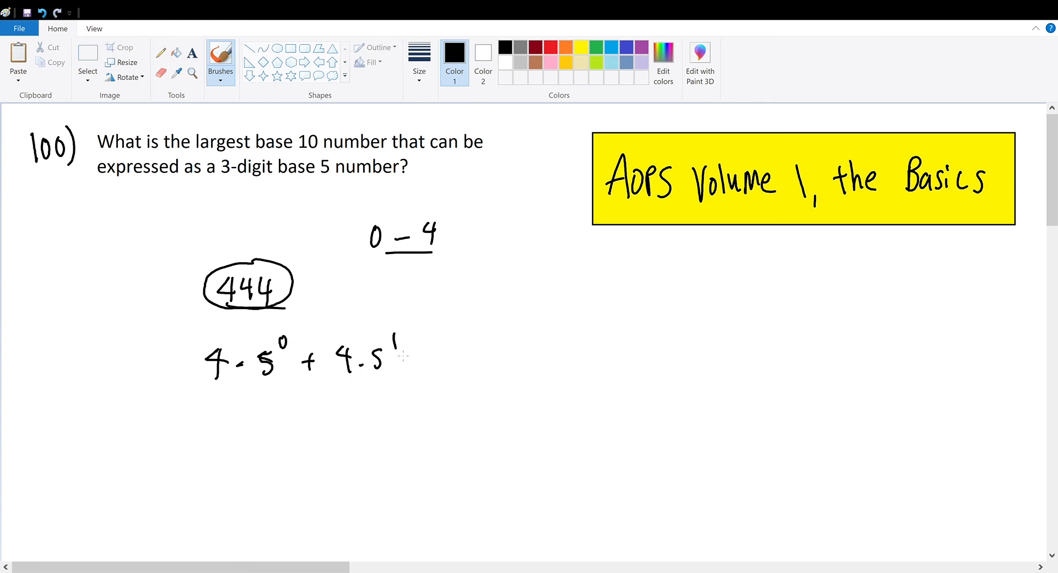
left_click_drag(422, 361, 493, 361)
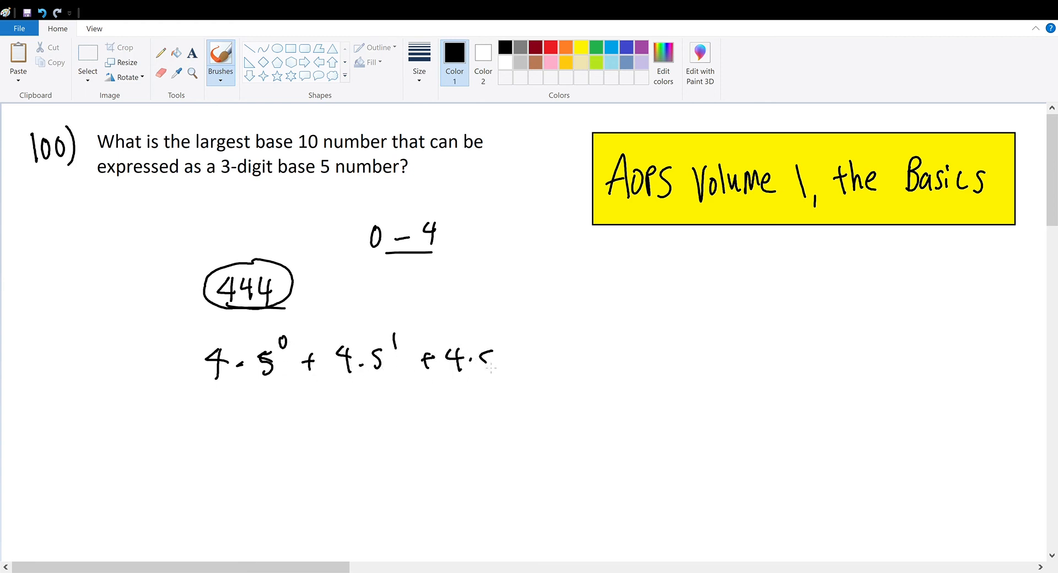
left_click_drag(493, 357, 550, 354)
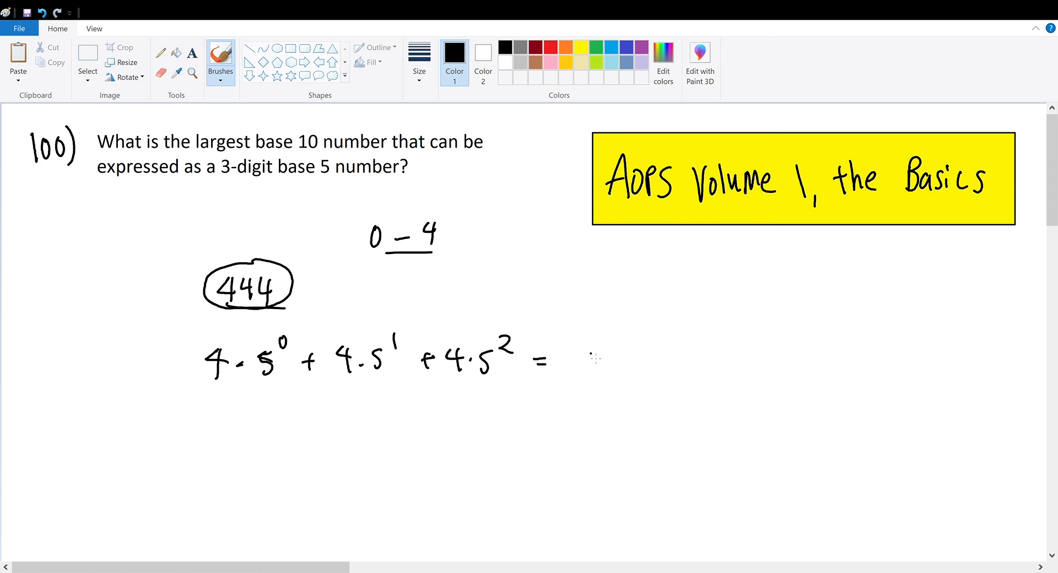
left_click_drag(594, 354, 668, 358)
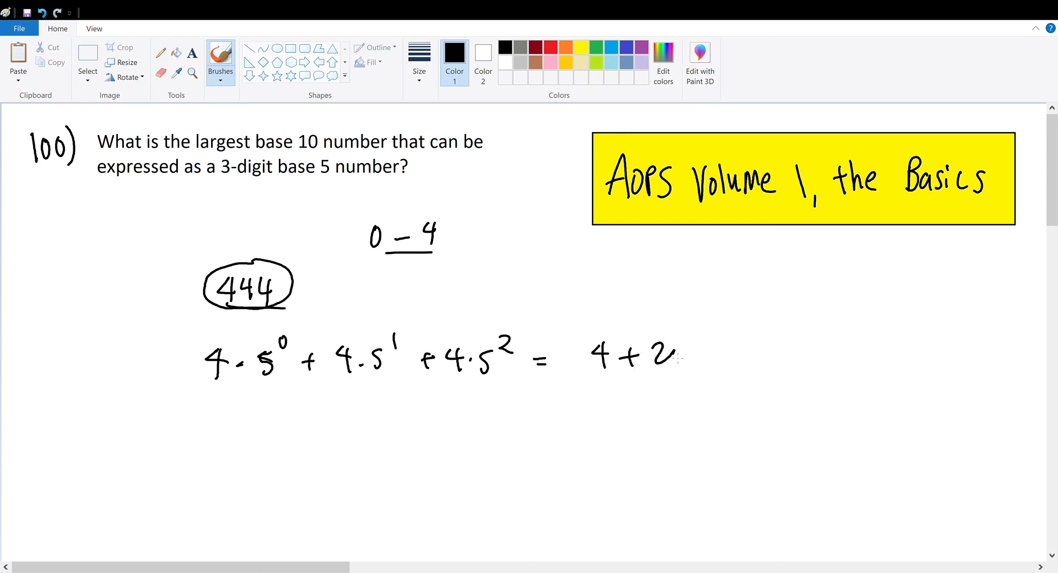